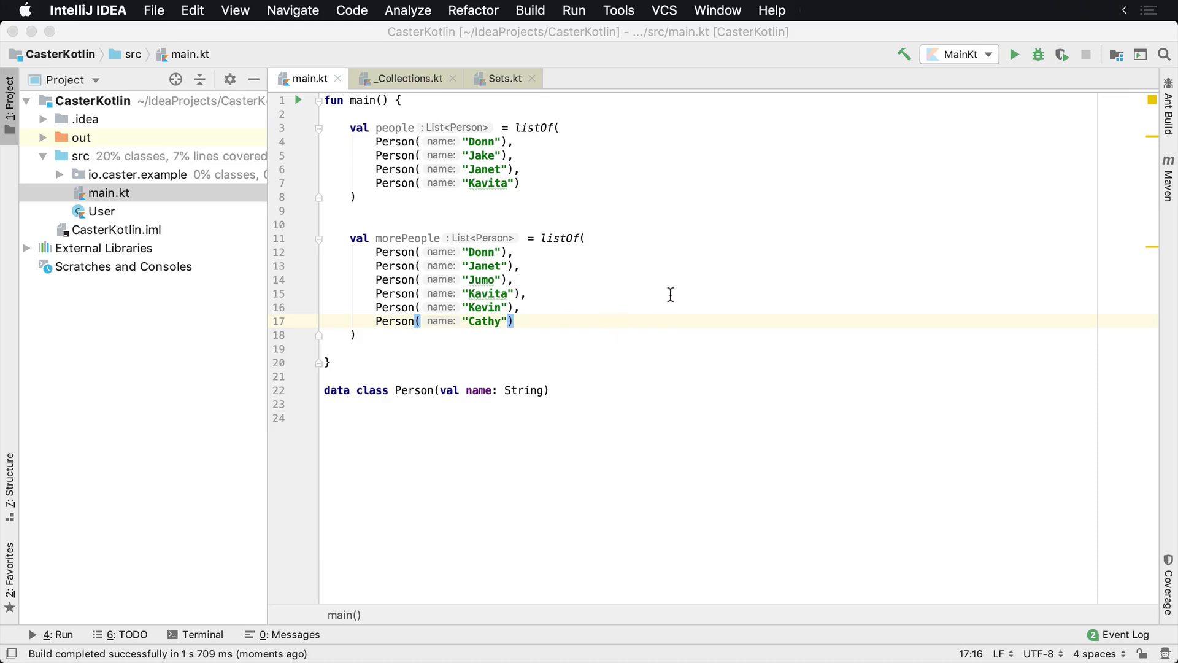
mouse_move(637, 261)
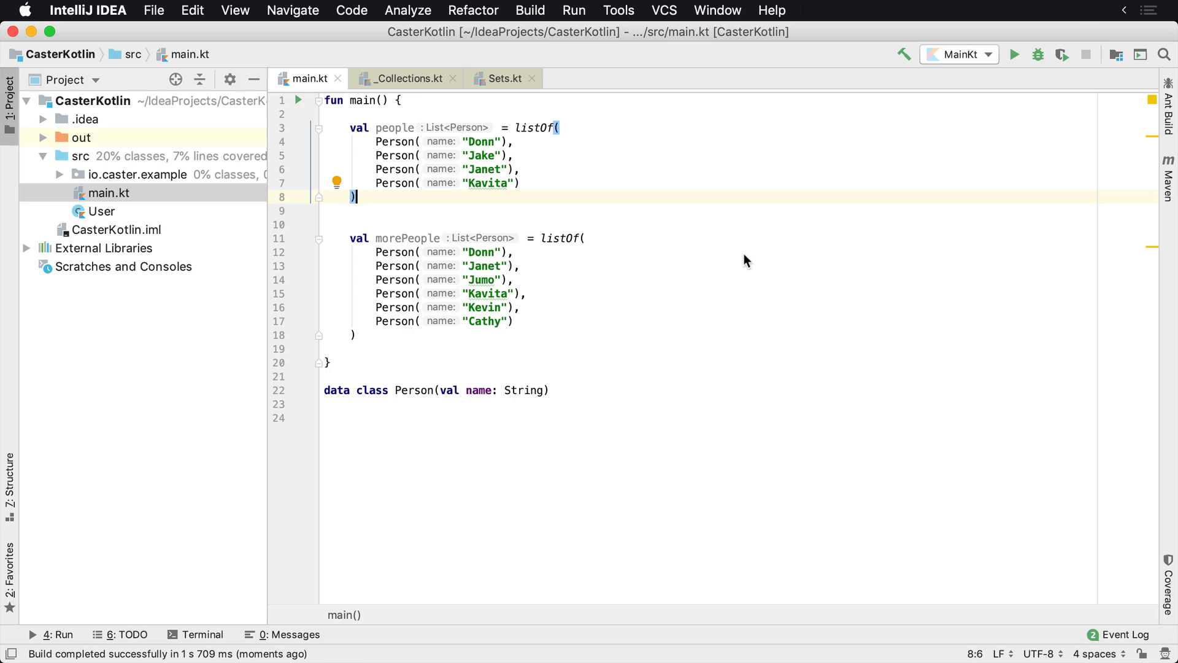
Insert a blank line after the morePeople list's closing line inside main().
left_click(384, 320)
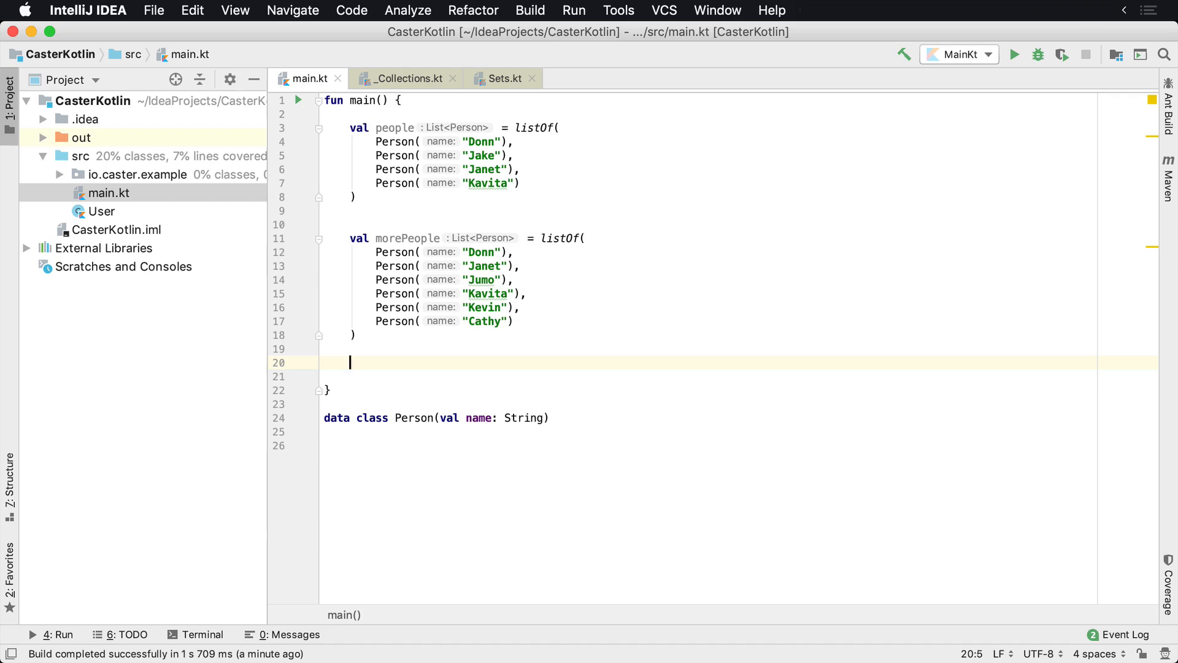
type("Se")
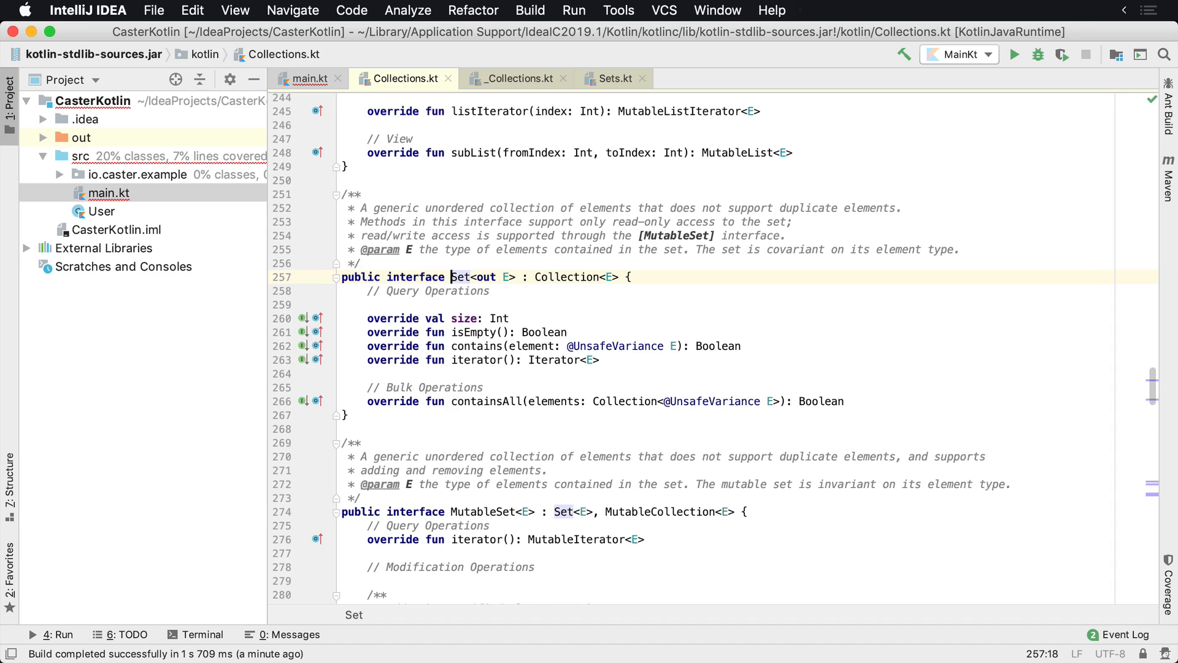
left_click(480, 331)
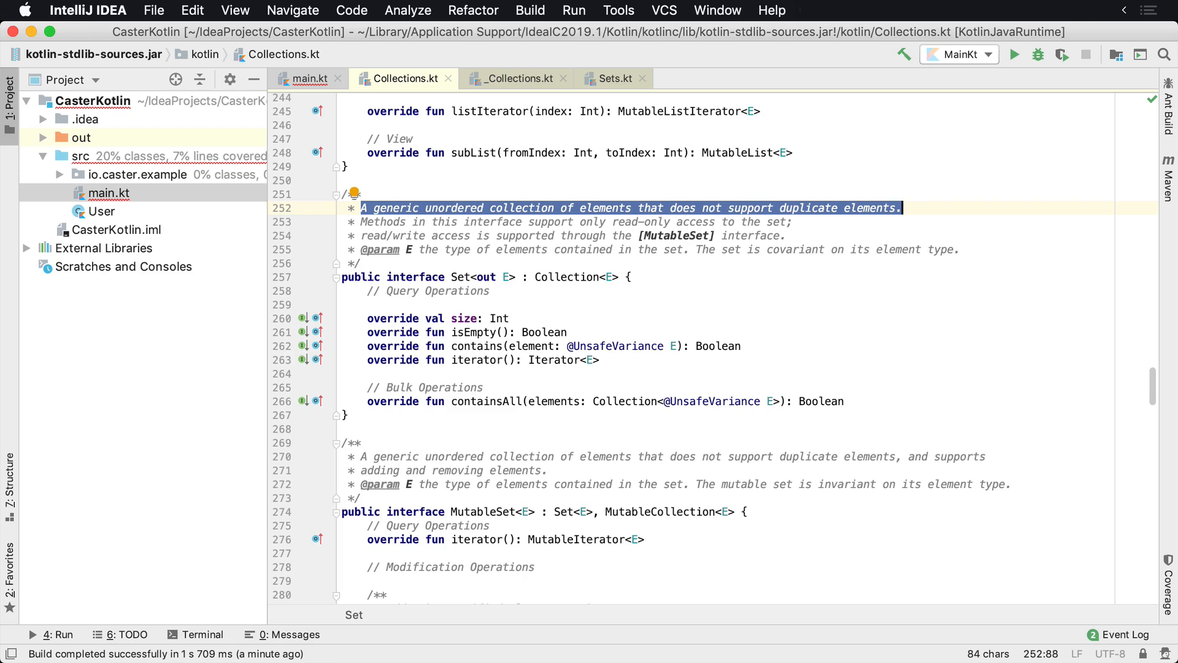
left_click(307, 78)
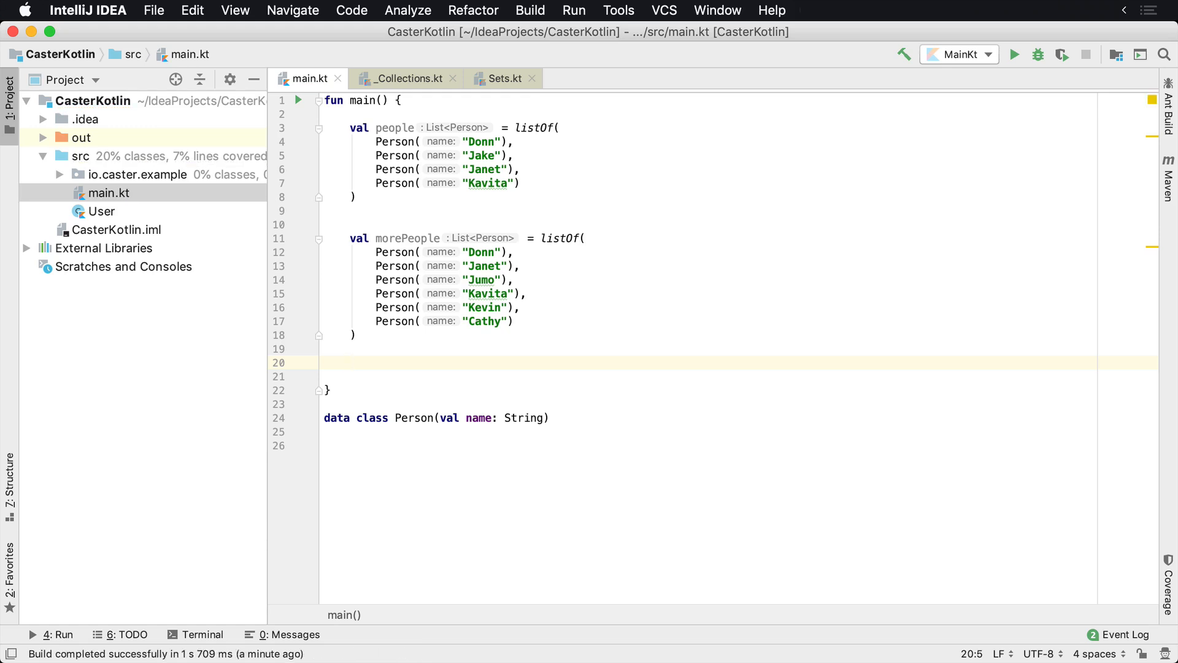
mouse_move(608, 173)
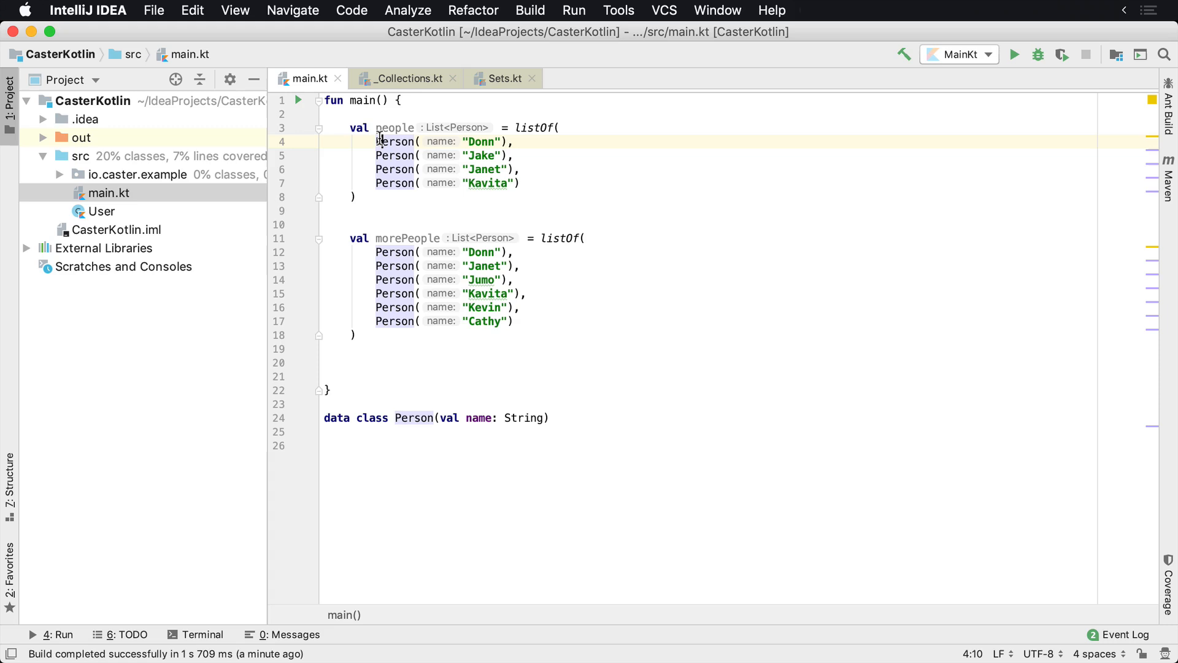
Highlight all usages of Person before adding blank lines below morePeople.
left_click(381, 183)
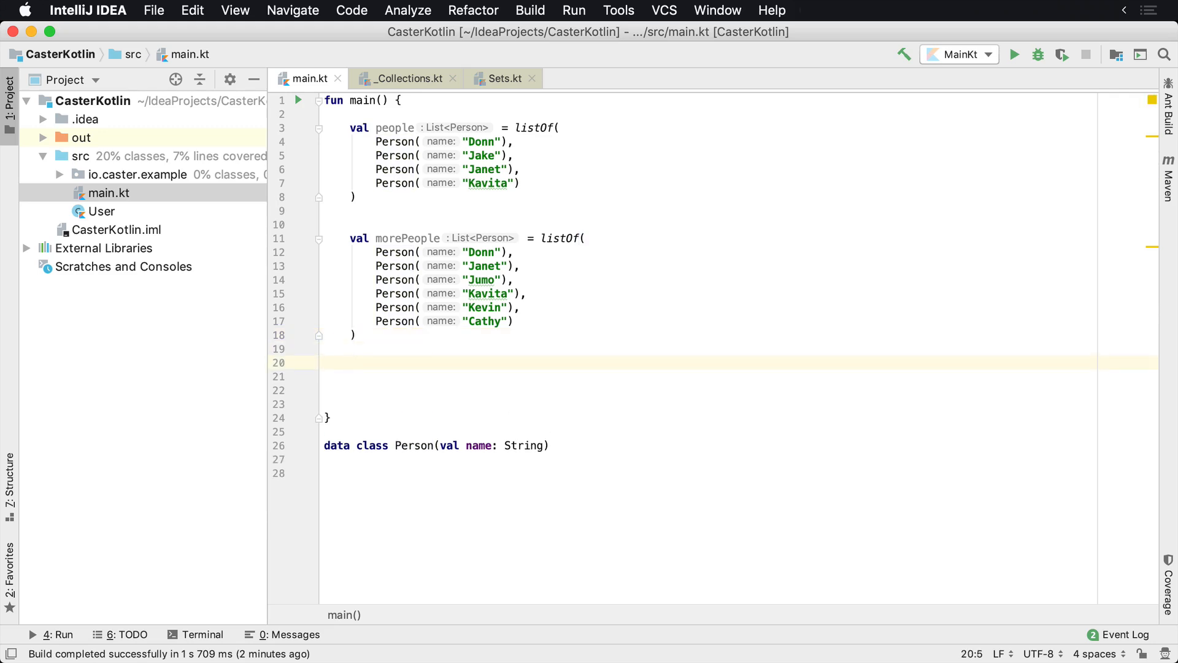
Declare val uniqueValues = people.union(morePeople), then jump to union's library source.
type("v")
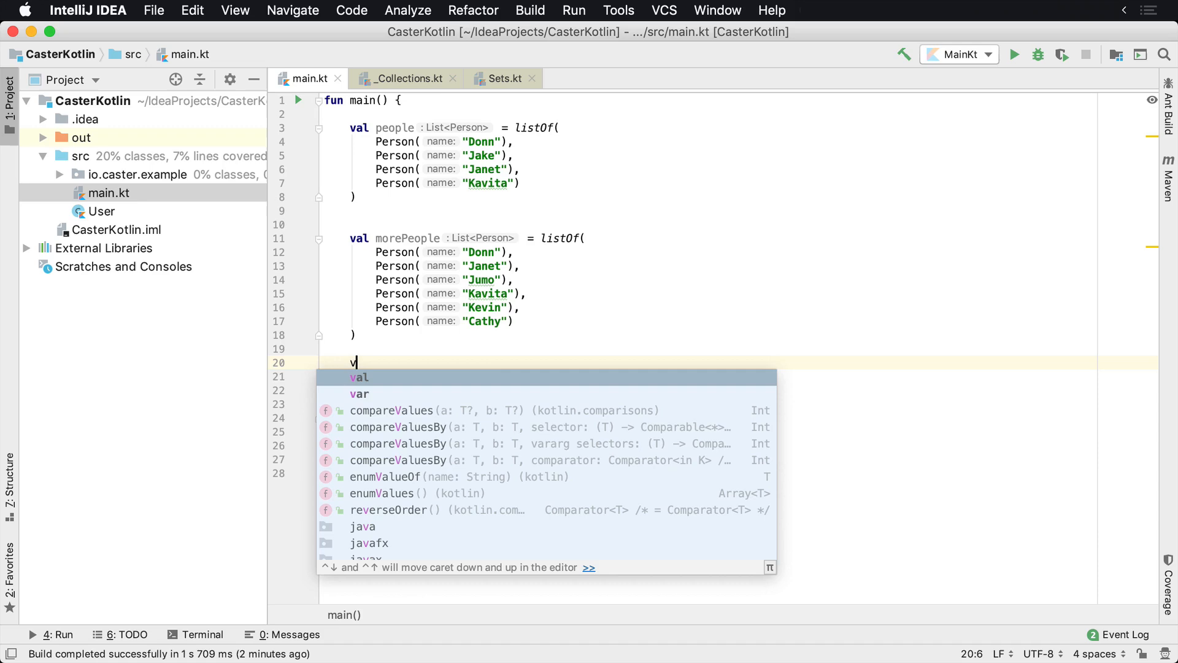
type("al uni")
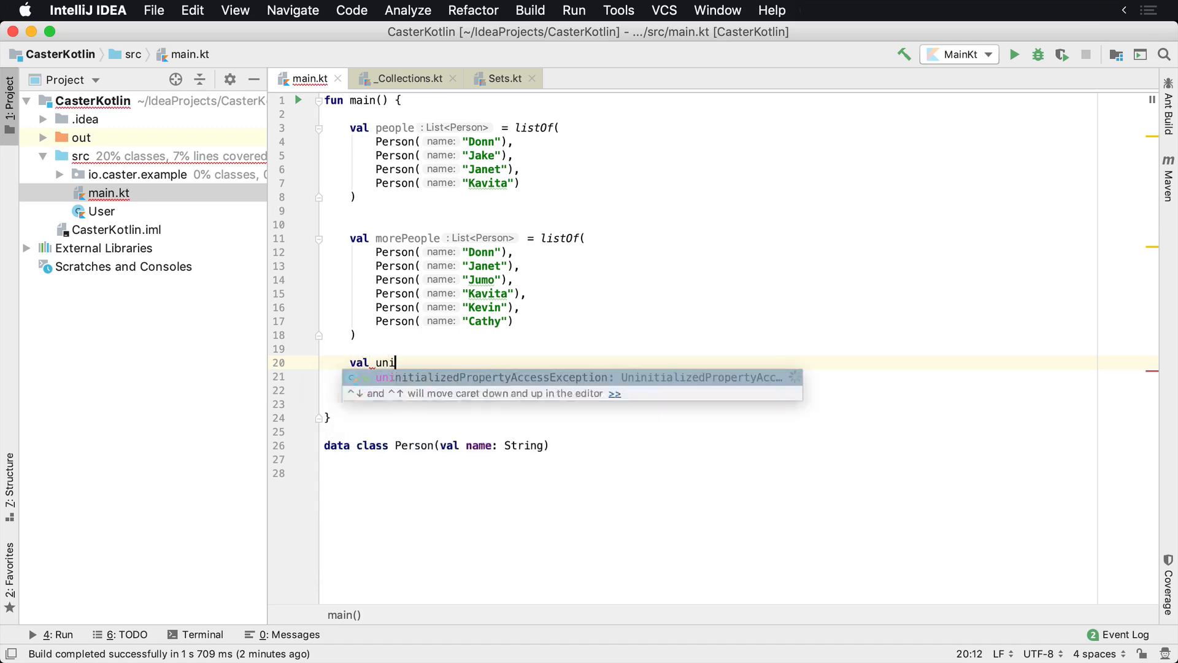
type("queValues =")
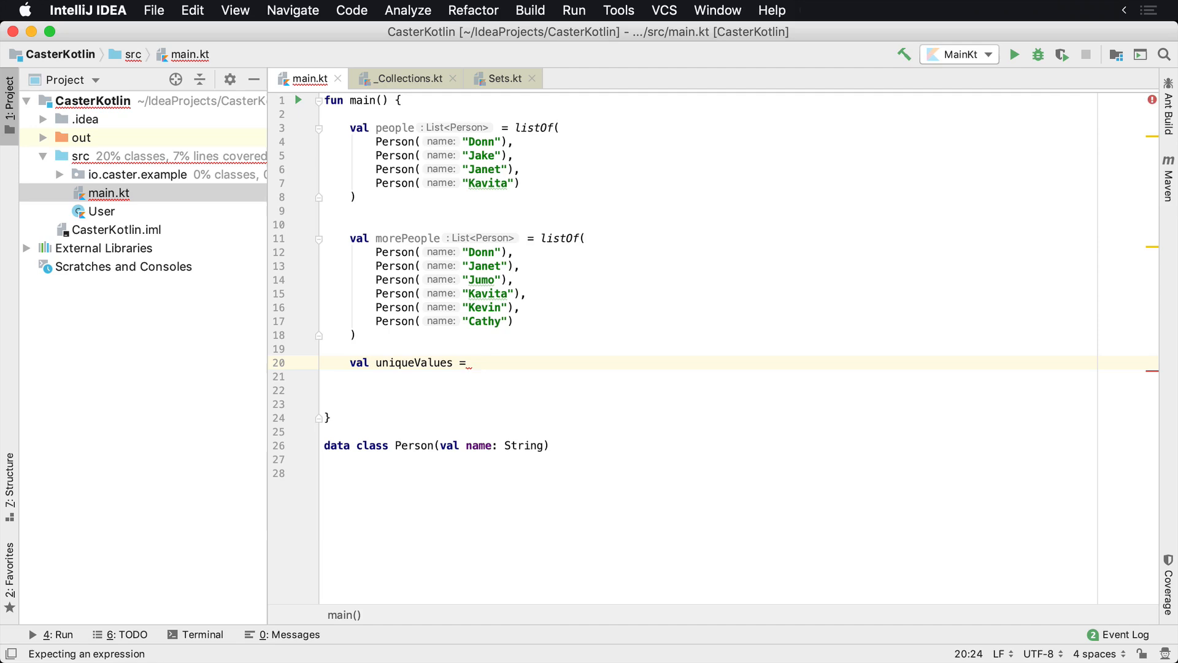
type("people.union()")
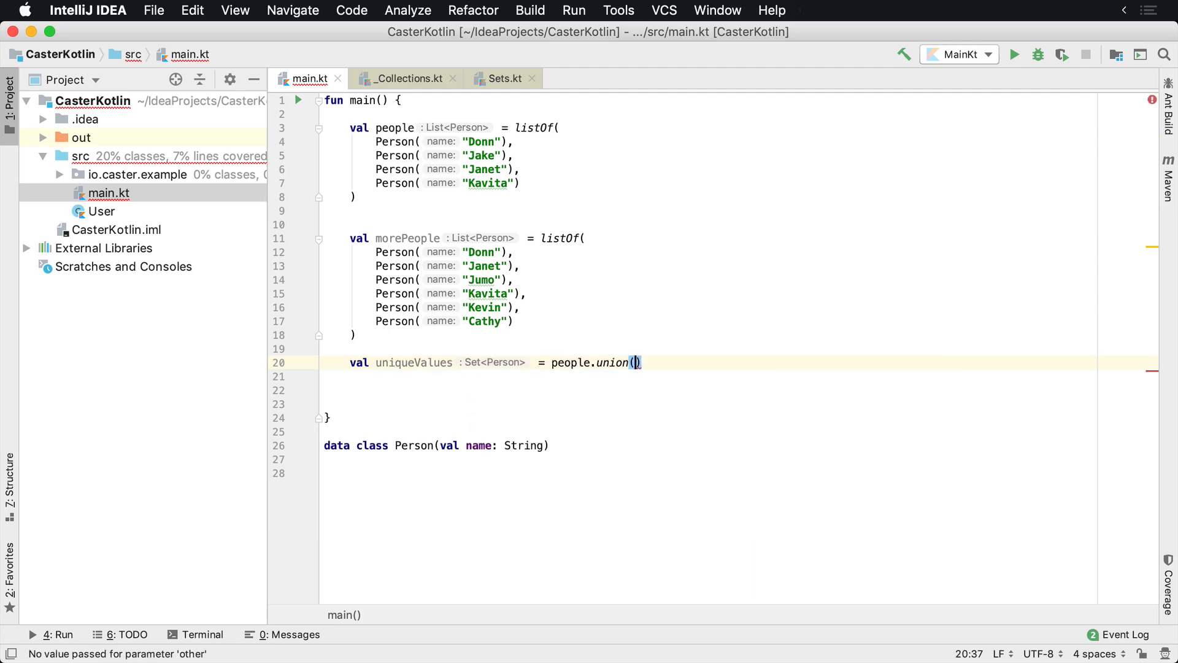
type("morePeople")
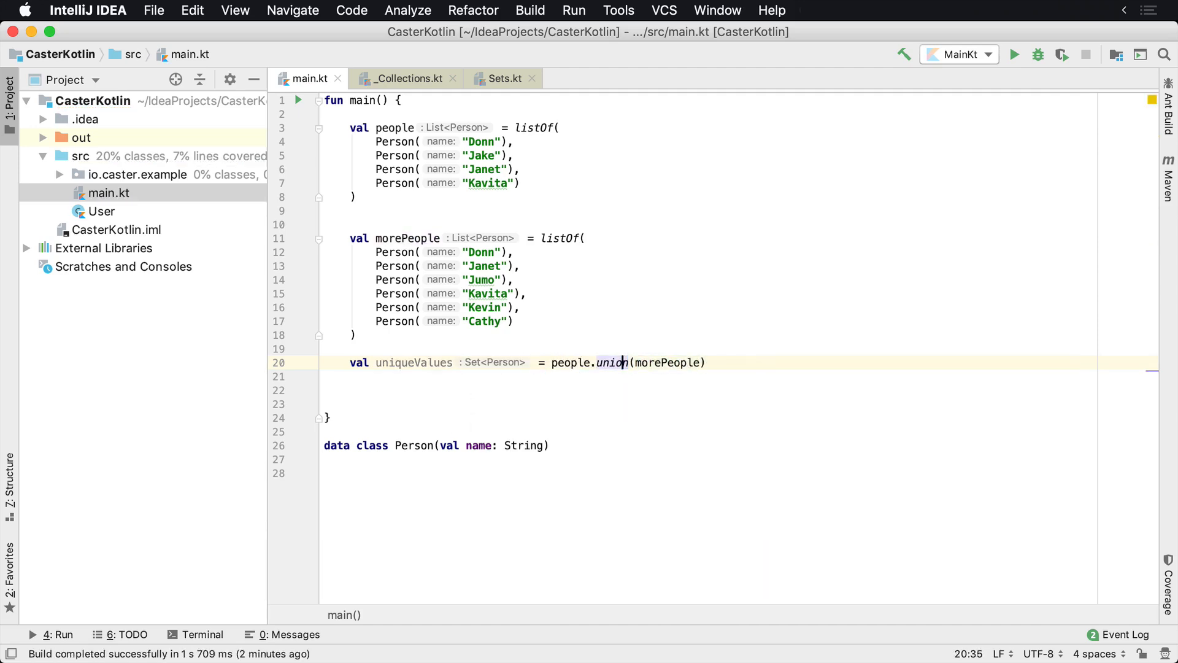
left_click(612, 362)
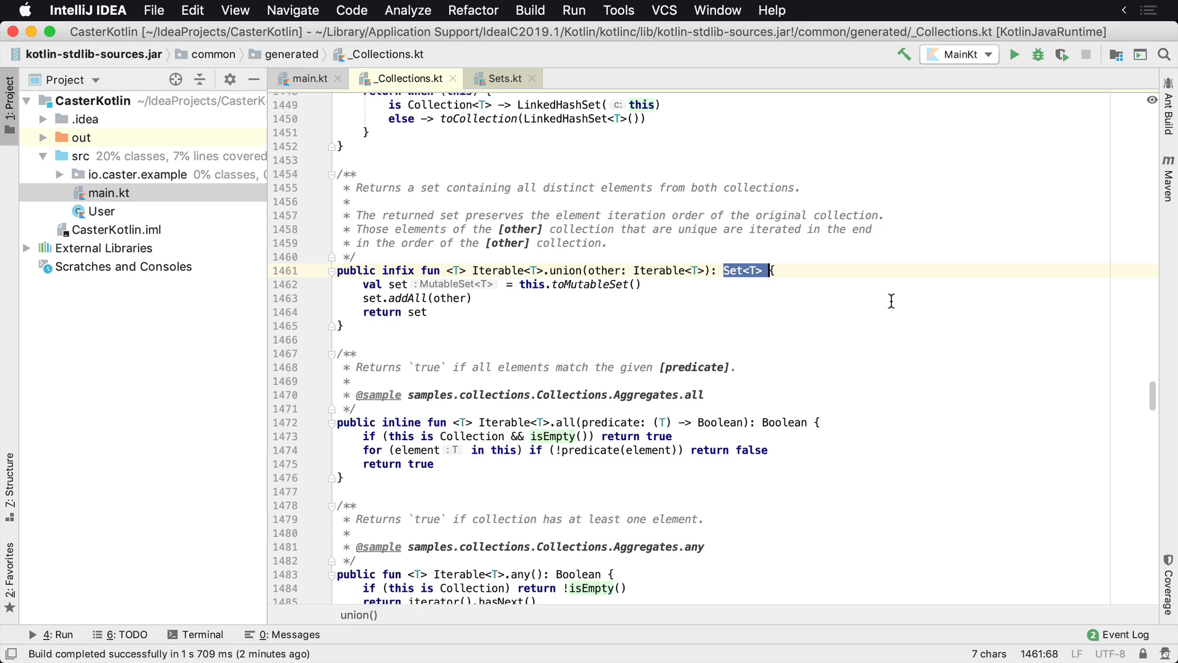
Return to the main.kt tab after seeing union returns Set<T>.
left_click(309, 78)
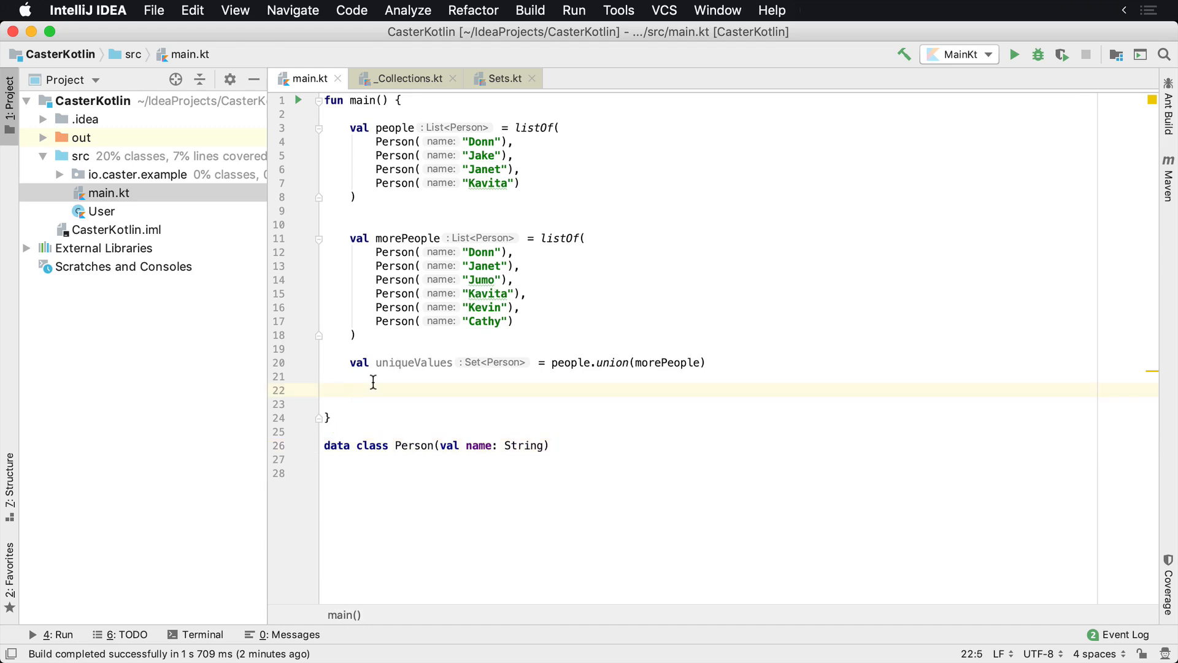
Add println(uniqueValues) and run MainKt, listing seven distinct people including Kavita.
type("println()")
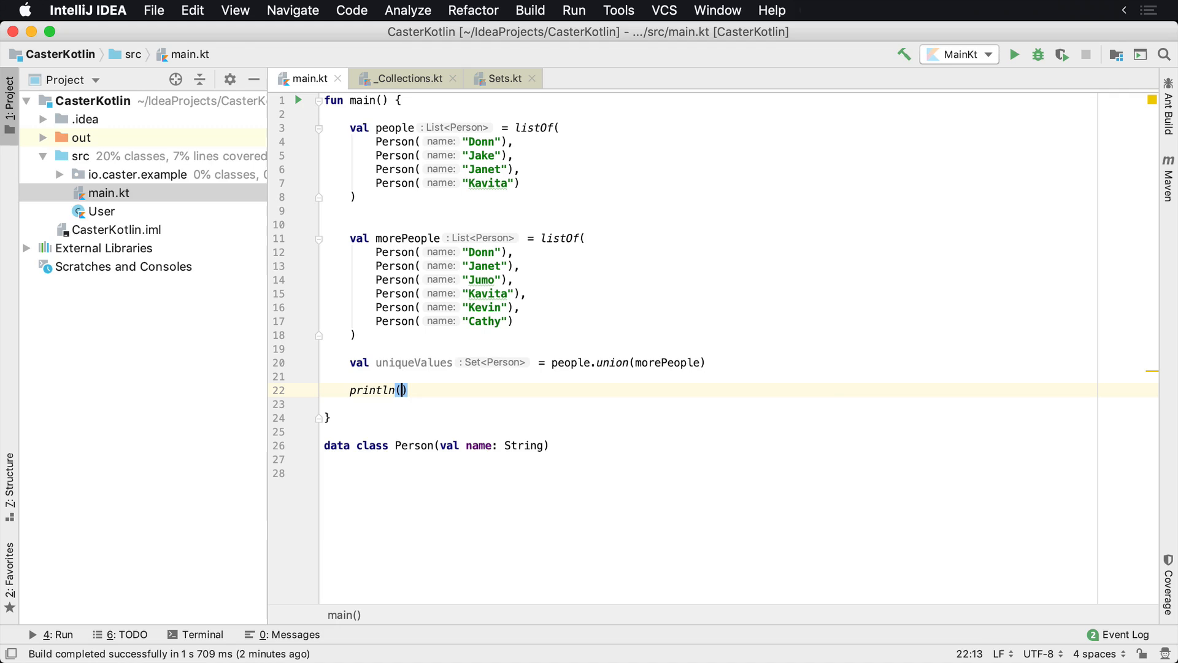
type("uniqueValues")
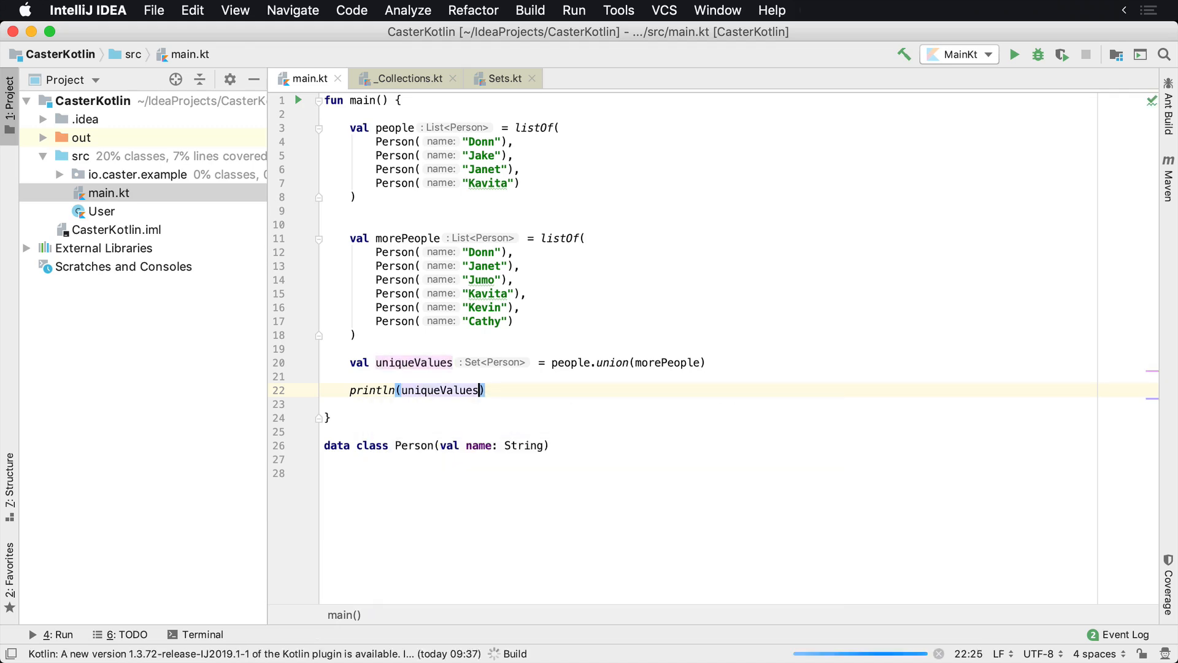
left_click(1014, 54)
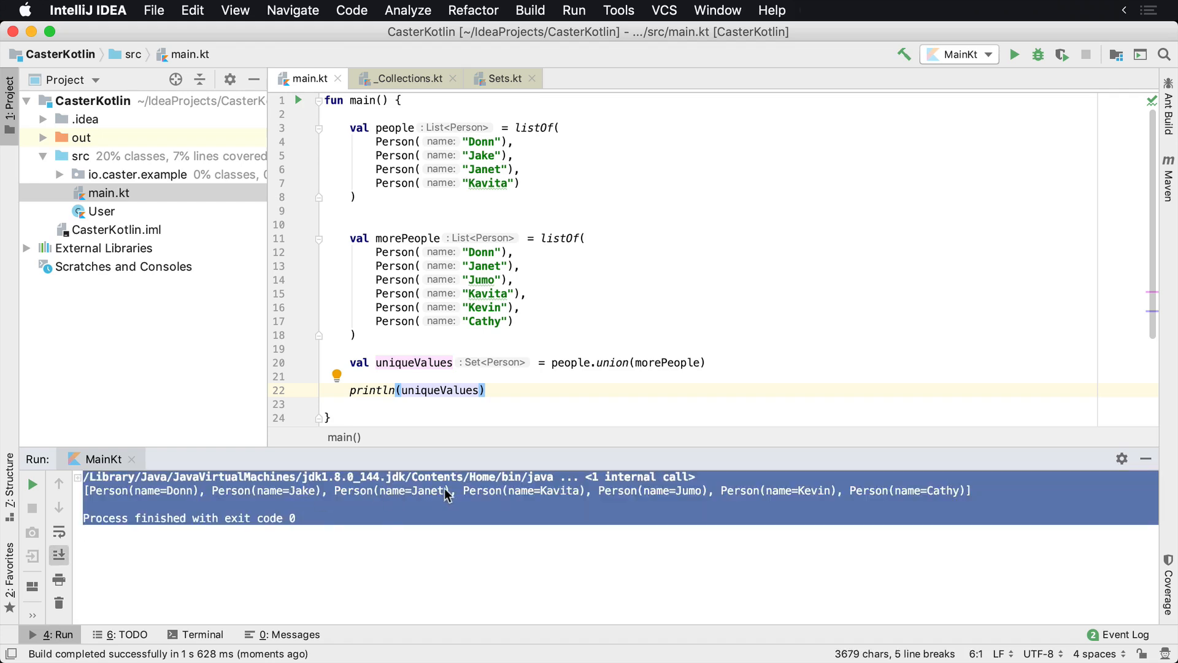
double_click(560, 489)
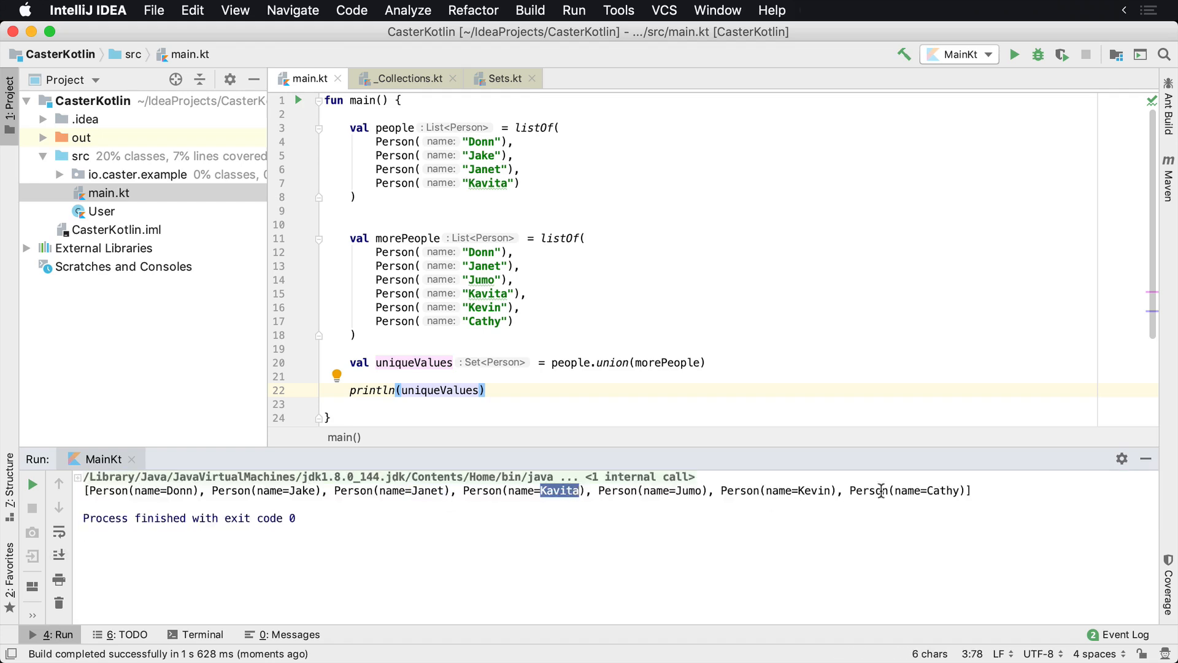
left_click(676, 350)
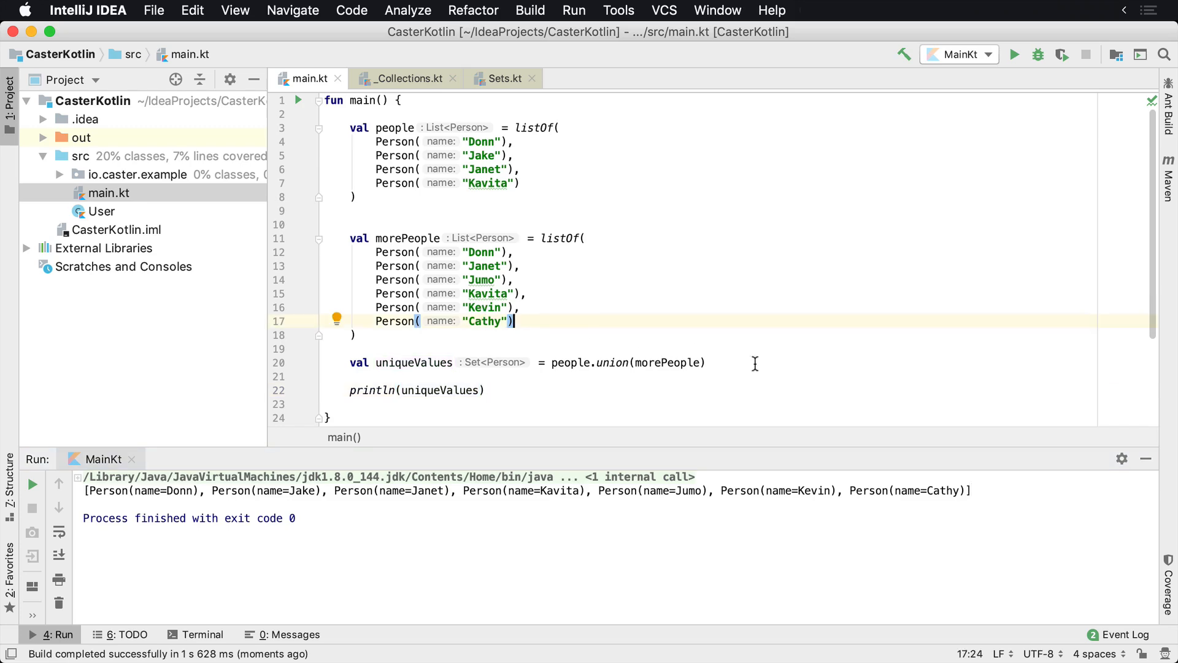
Append .union(listOf(Person("Donn"))) to uniqueValues and rerun, still printing seven people.
type(".union(listOf(")
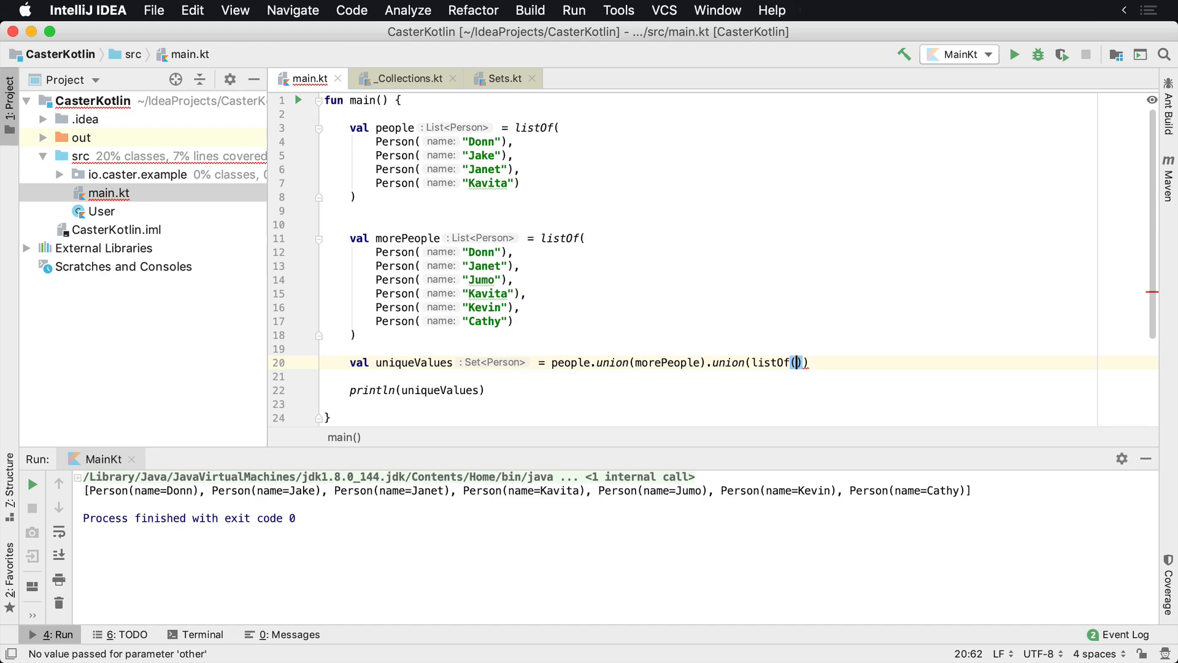
type("Person(\"Donn")
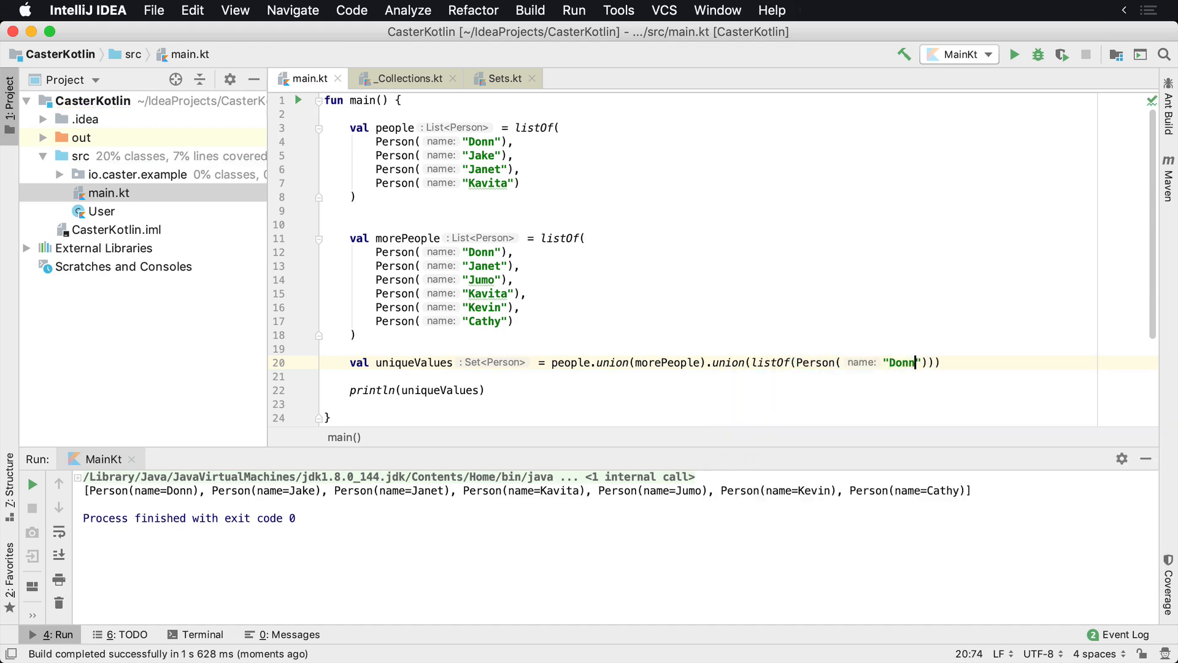
left_click(1014, 54)
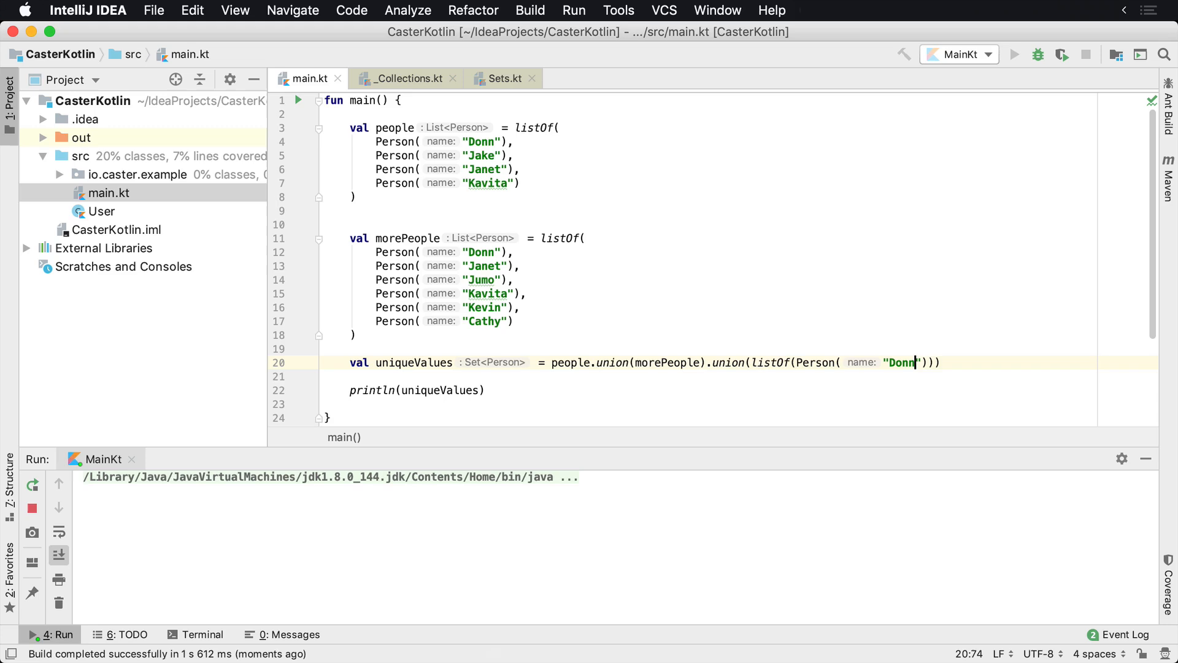
left_click(1016, 54)
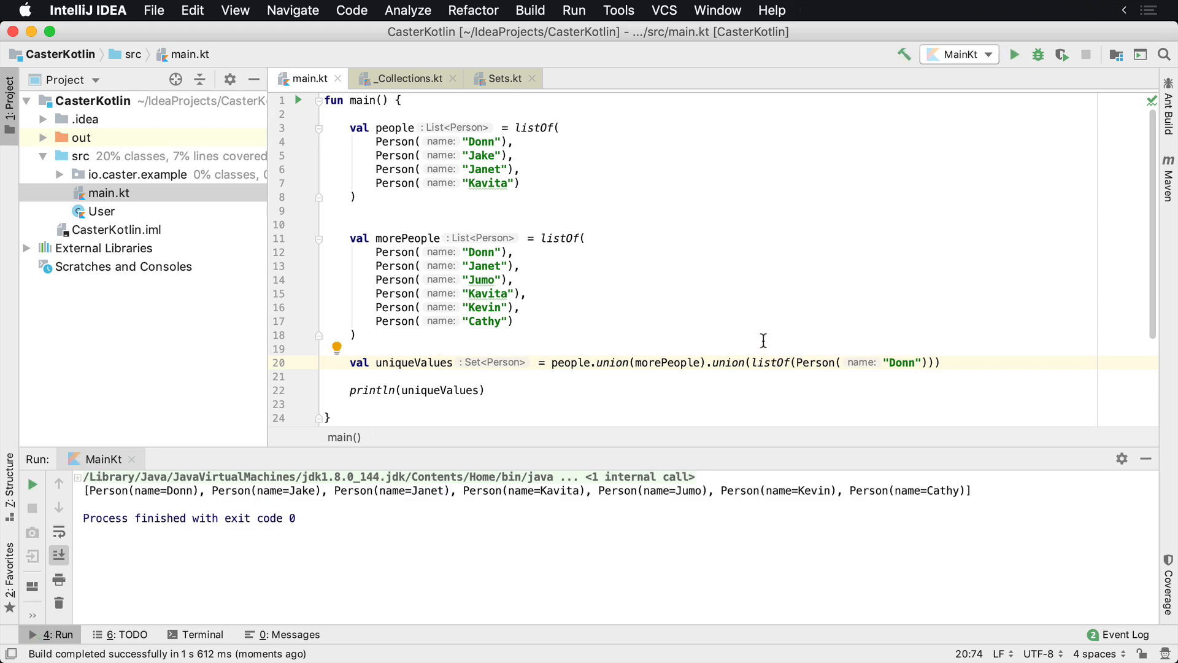
left_click(730, 362)
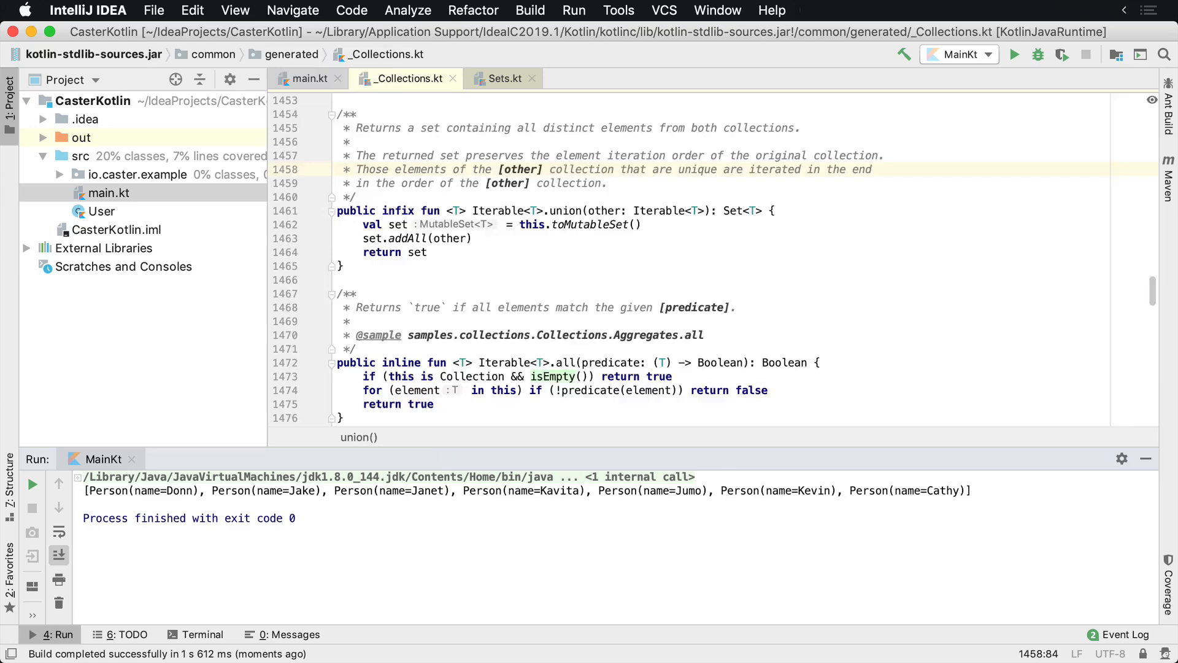
left_click(308, 79)
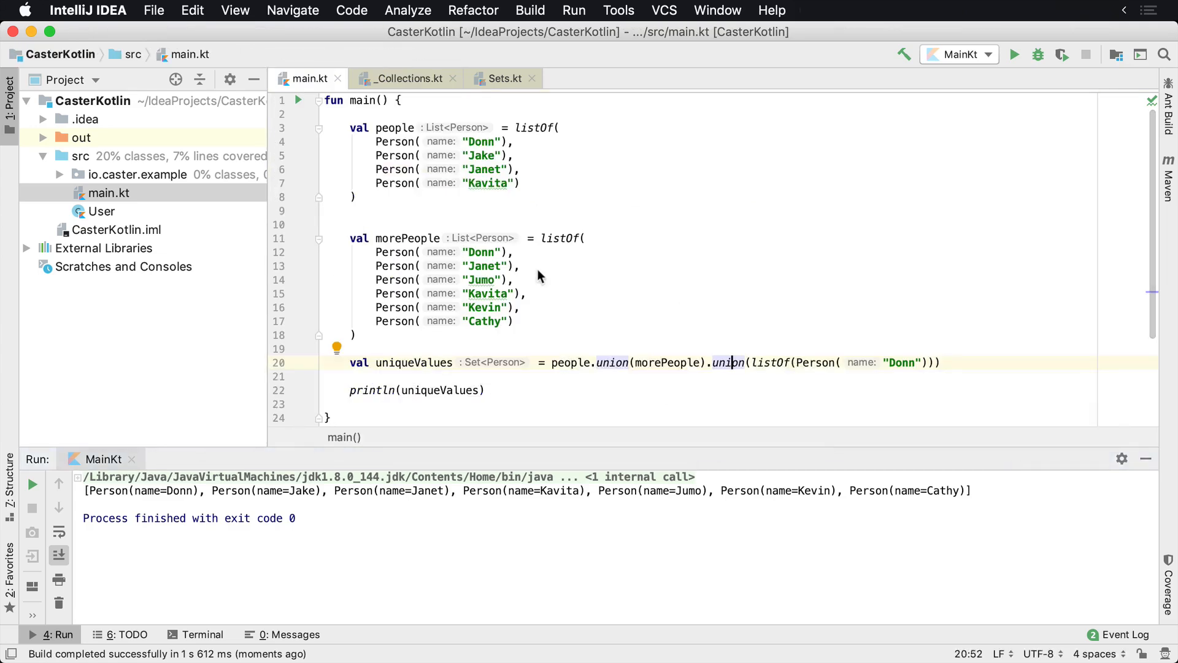